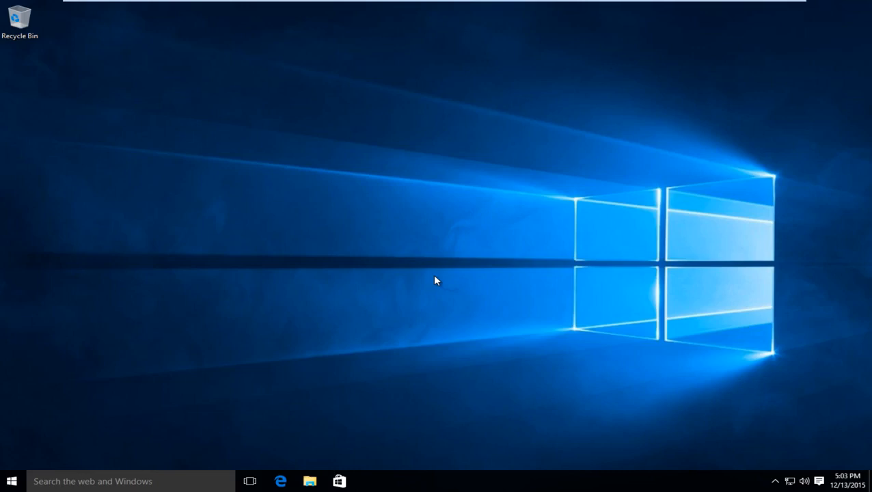
{"action": "mouse_move", "coordinate": [450, 295]}
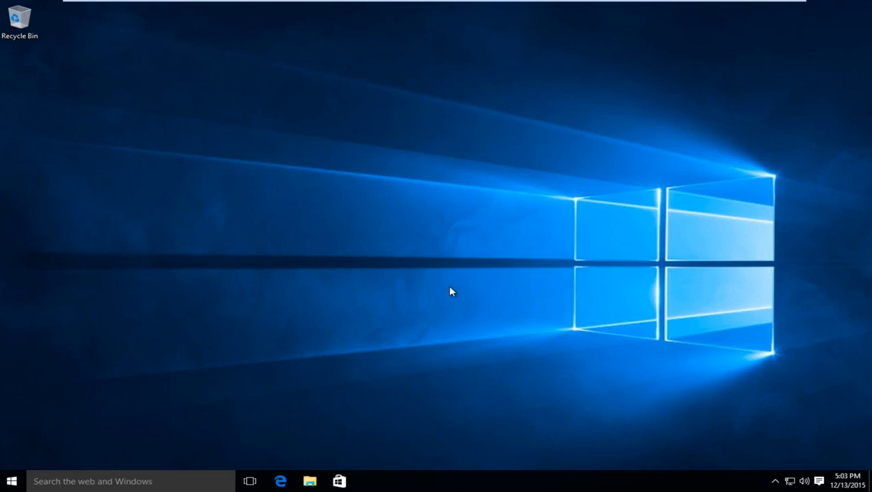
{"action": "mouse_move", "coordinate": [451, 282]}
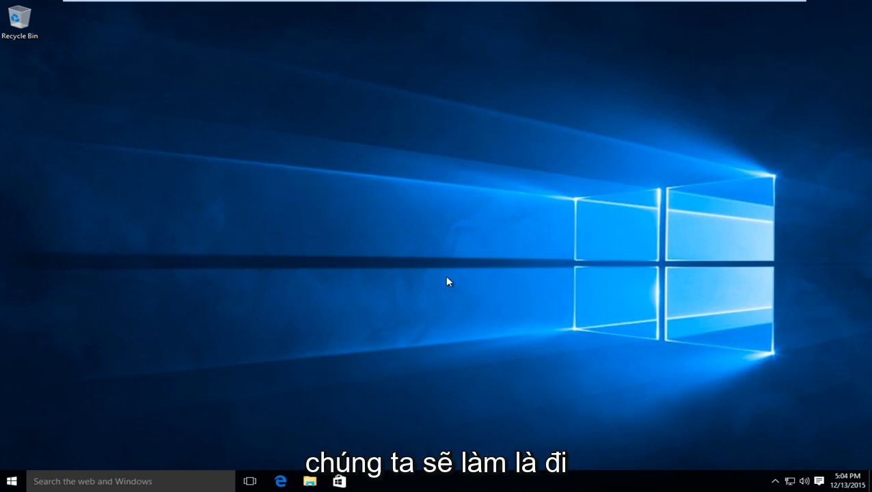
{"action": "mouse_move", "coordinate": [11, 481]}
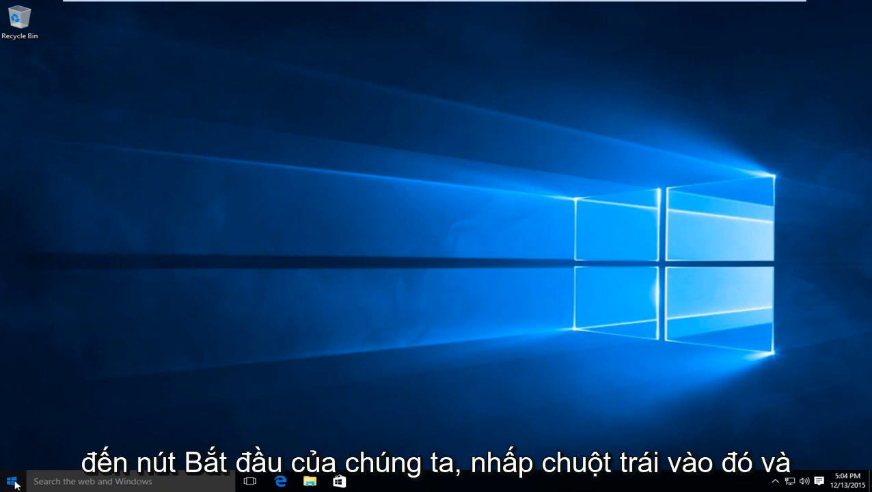
- Go from the Start menu into Settings and reach the Network & Internet section
{"action": "left_click", "coordinate": [11, 481]}
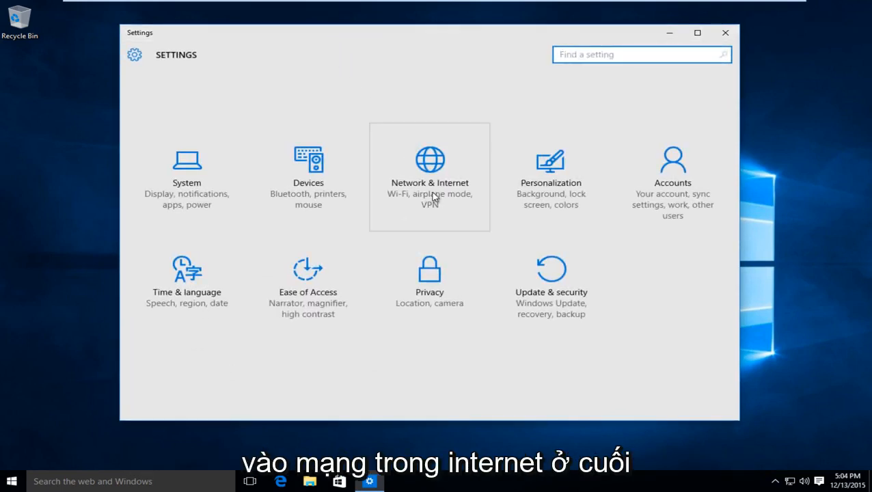
{"action": "left_click", "coordinate": [429, 171]}
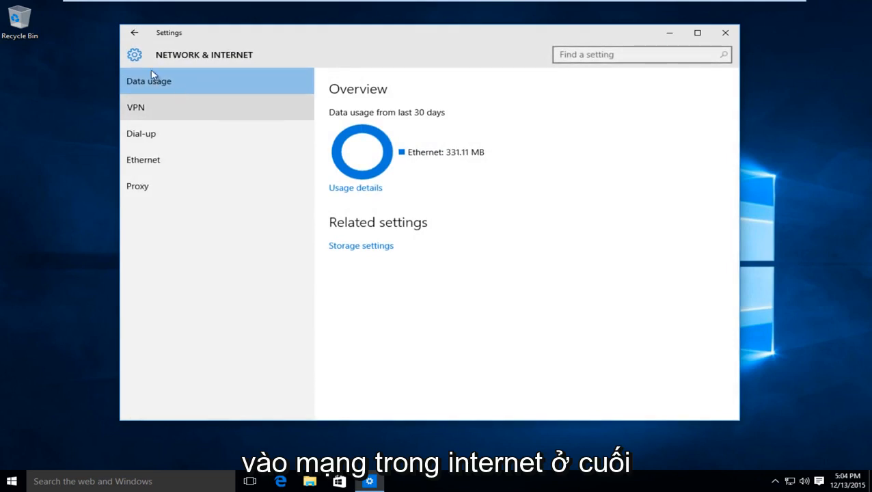
{"action": "mouse_move", "coordinate": [147, 186]}
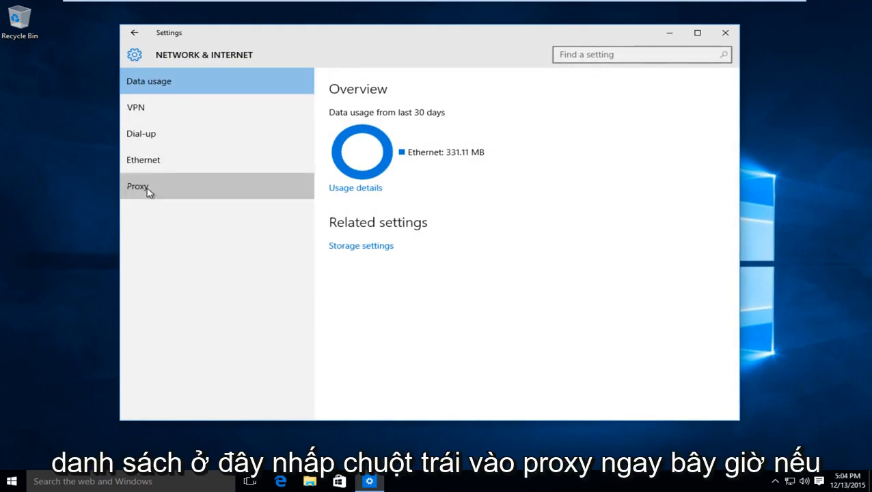
- On the Proxy page, turn 'Use a proxy server' On and focus the address field
{"action": "left_click", "coordinate": [137, 186]}
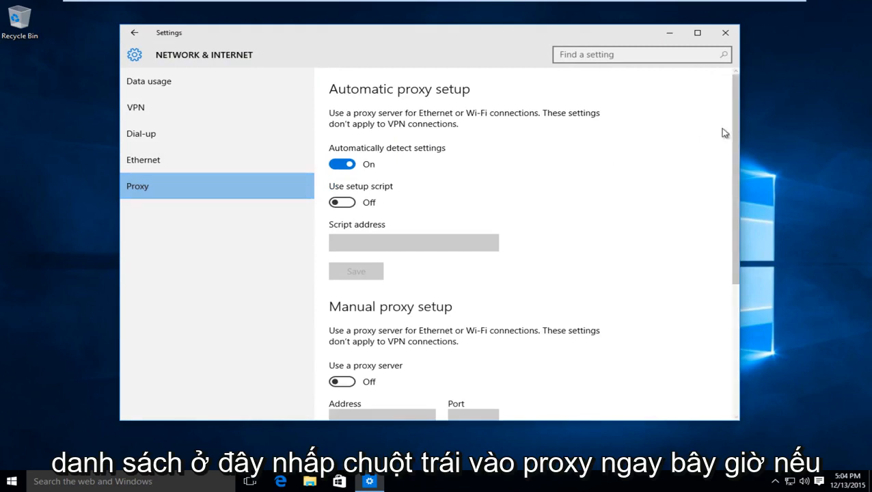
{"action": "scroll", "scroll_direction": "down", "scroll_amount": 3}
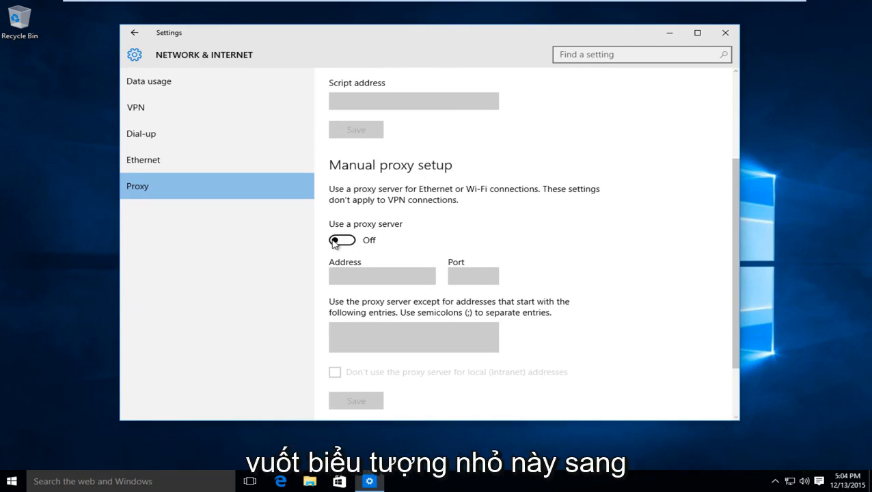
{"action": "left_click", "coordinate": [342, 240]}
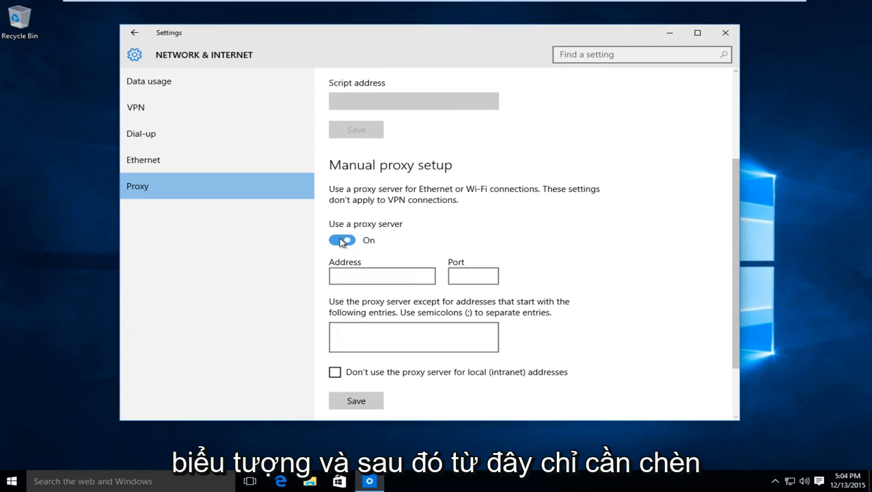
{"action": "left_click", "coordinate": [381, 276]}
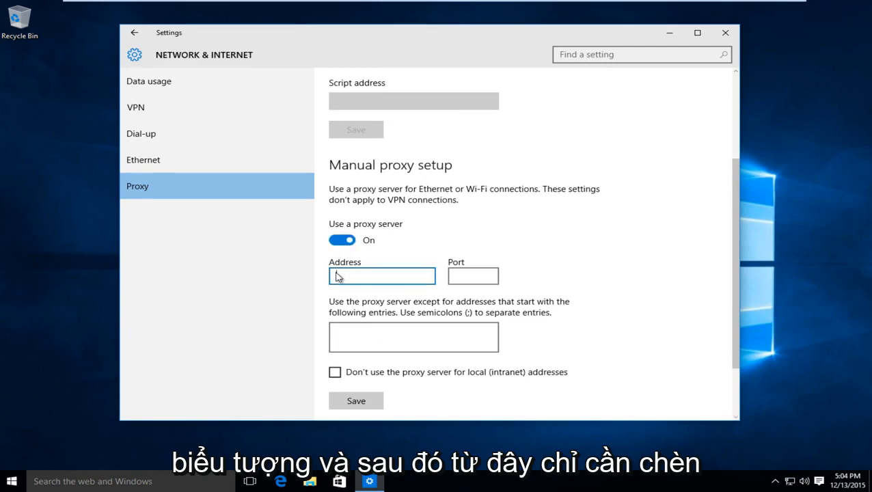
{"action": "left_click", "coordinate": [473, 276]}
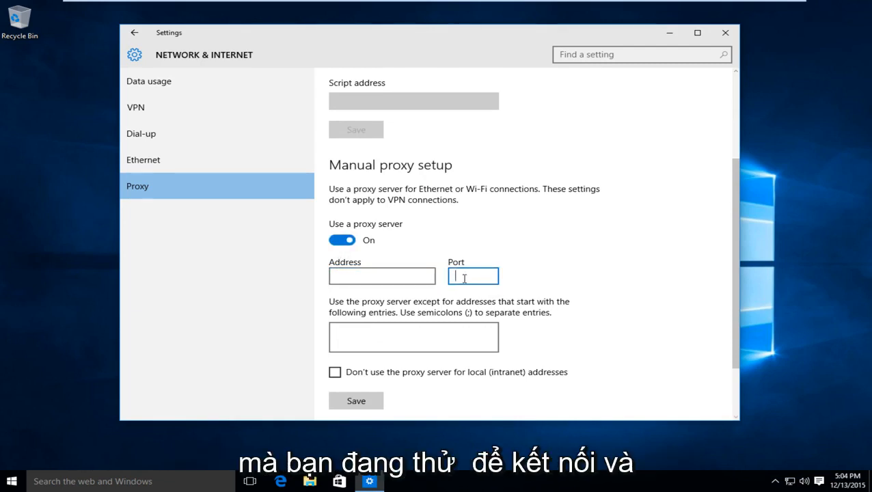
{"action": "left_click", "coordinate": [413, 336]}
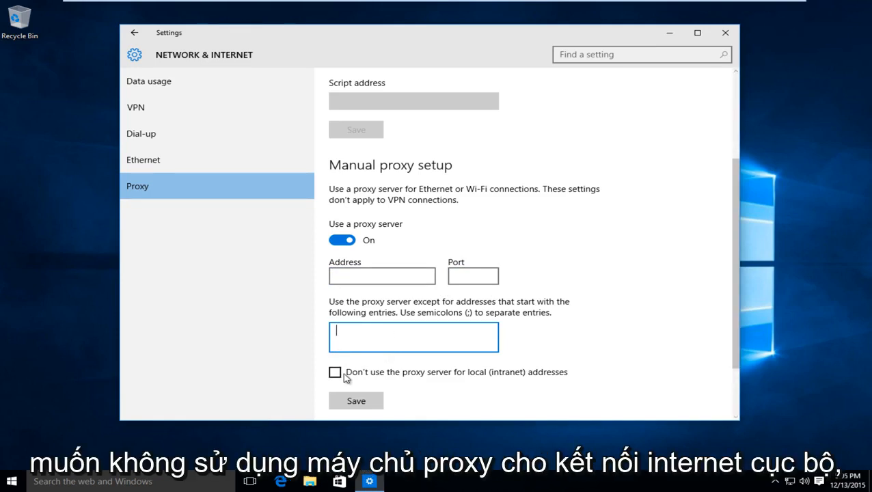
{"action": "mouse_move", "coordinate": [559, 378]}
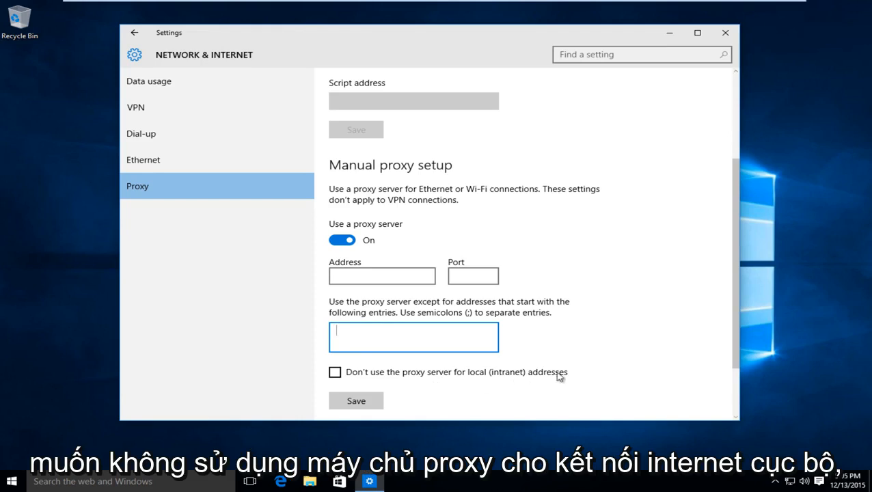
{"action": "mouse_move", "coordinate": [478, 377]}
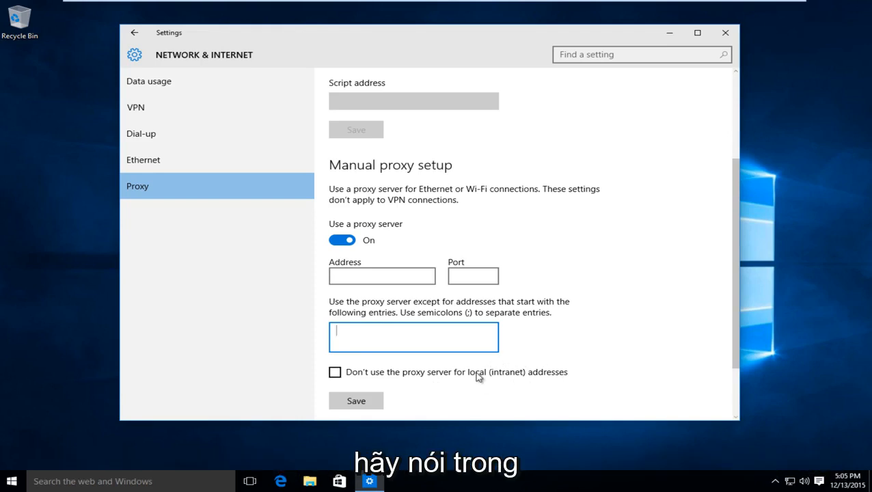
{"action": "mouse_move", "coordinate": [540, 391]}
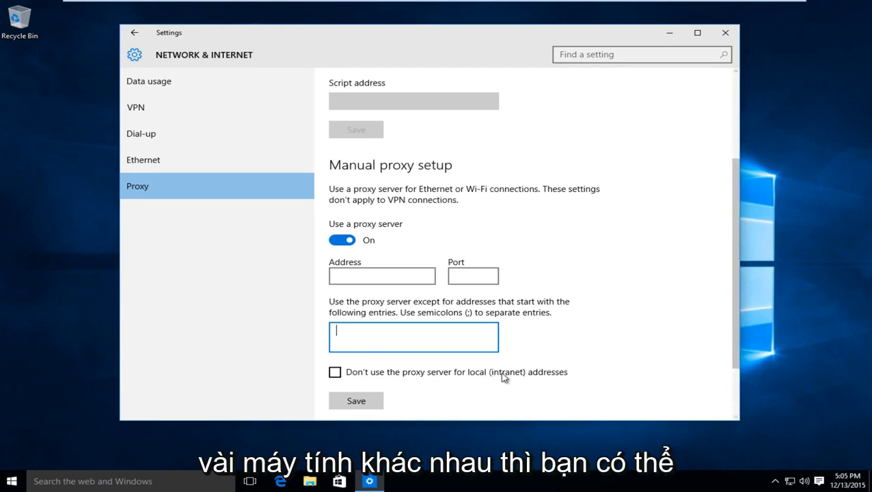
- Leave 'Don't use the proxy server for local addresses' unticked and save the manual proxy setup
{"action": "left_click", "coordinate": [335, 372]}
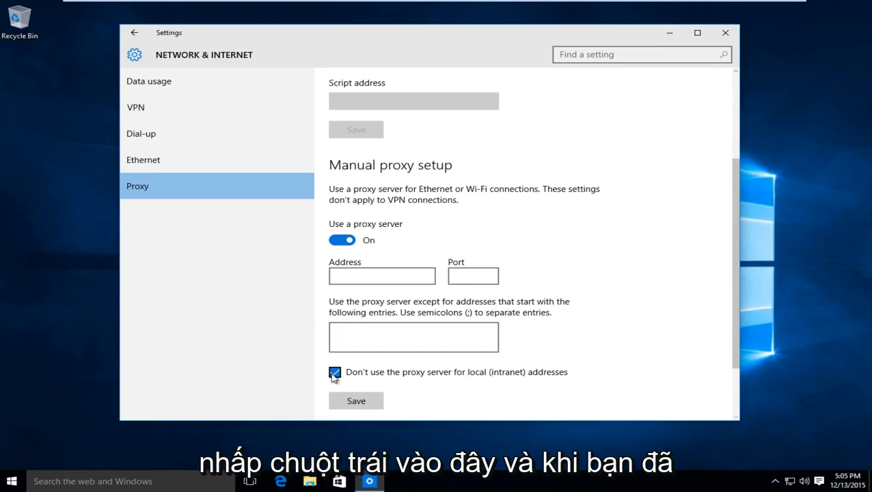
{"action": "left_click", "coordinate": [335, 372]}
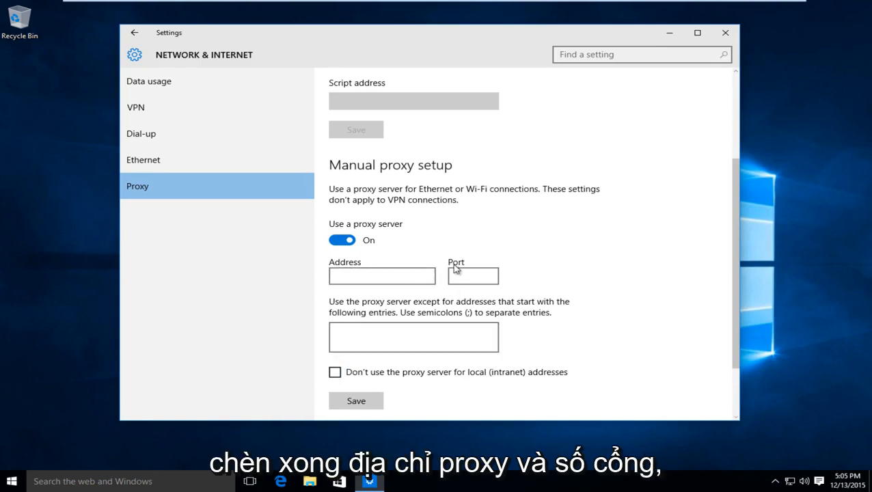
{"action": "scroll", "scroll_direction": "down", "scroll_amount": 3}
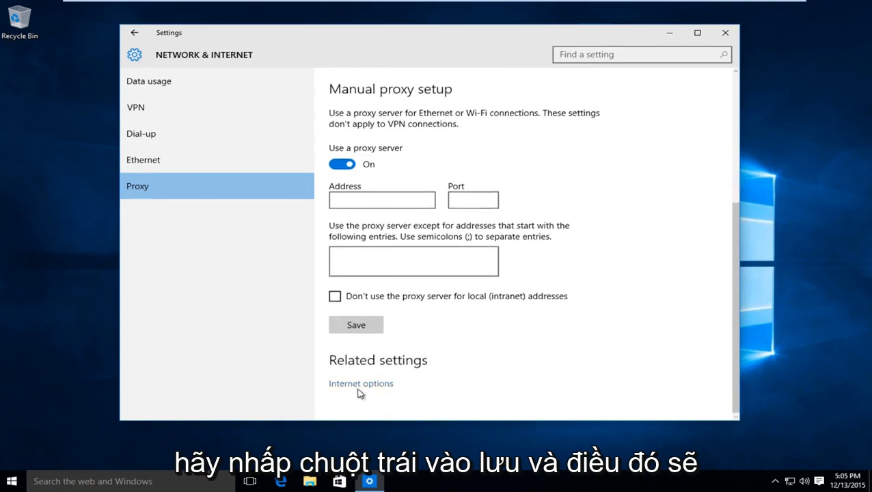
{"action": "left_click", "coordinate": [356, 324]}
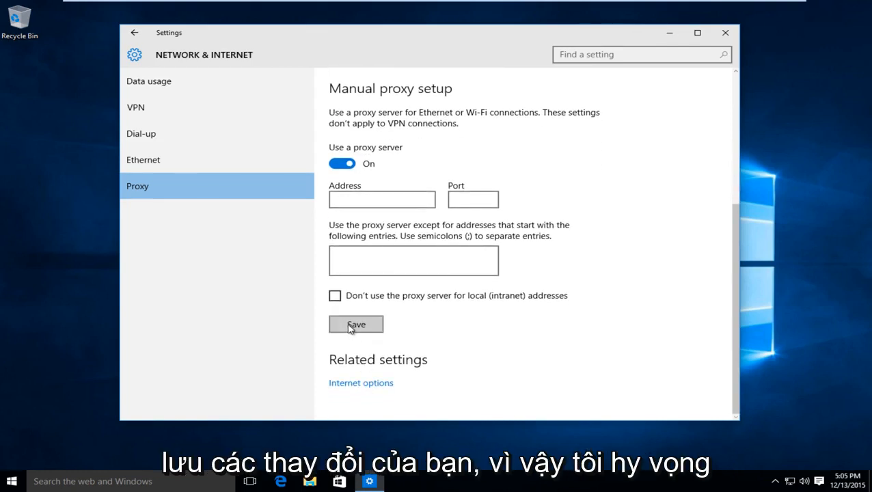